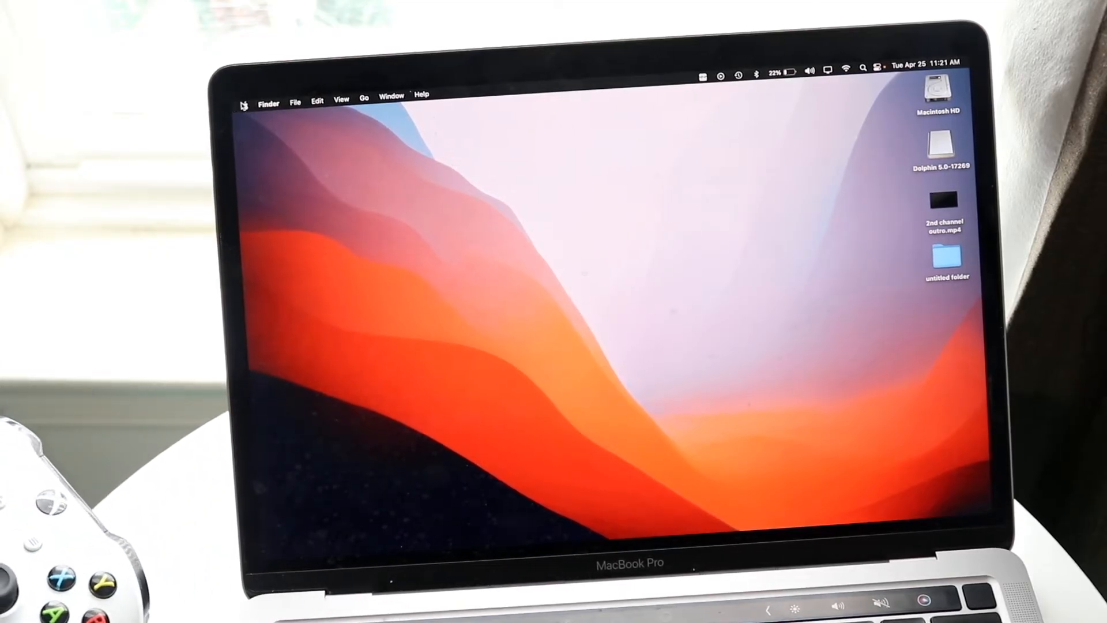
Launch System Preferences from the Apple menu.
left_click(245, 105)
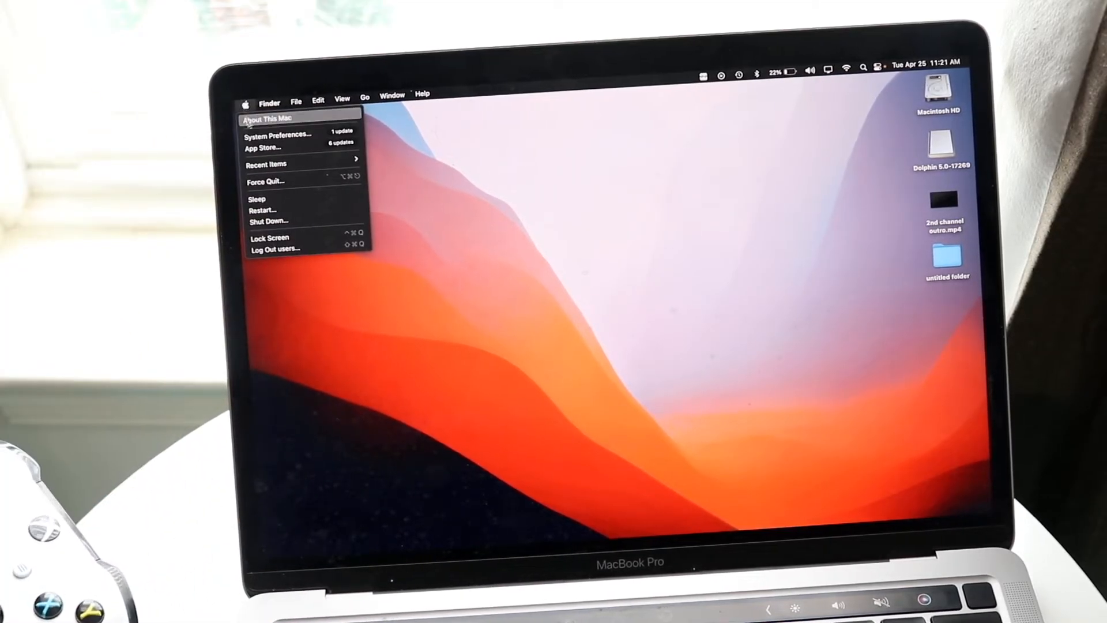
left_click(277, 135)
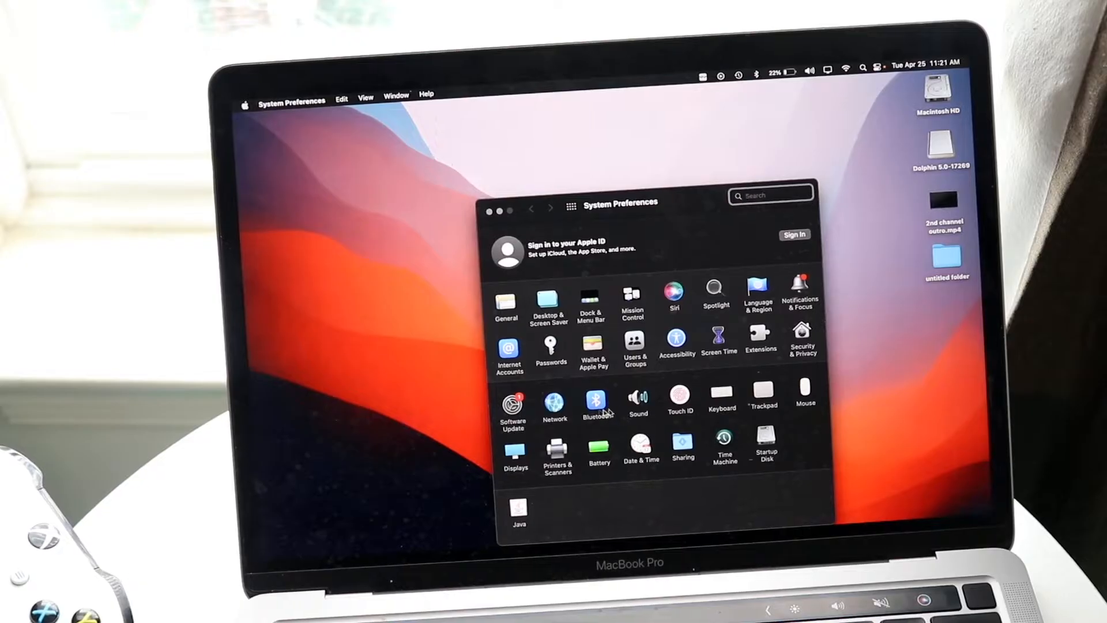
Open the Bluetooth pane to find the Xbox Wireless Controller.
left_click(596, 401)
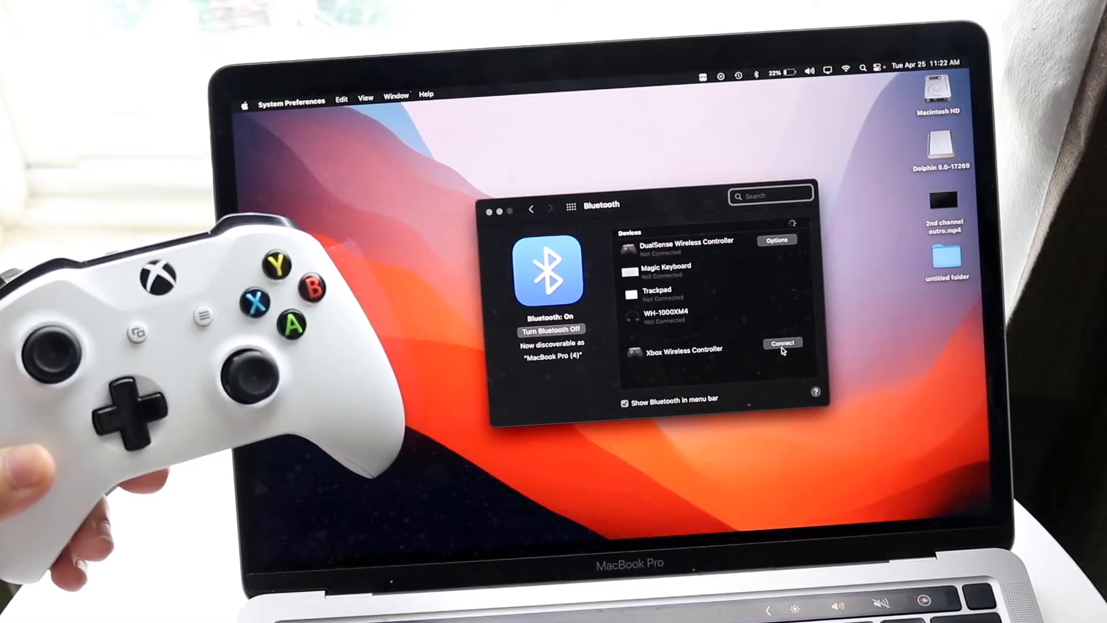
Connect the Xbox Wireless Controller, then review and close its button-press options.
left_click(782, 343)
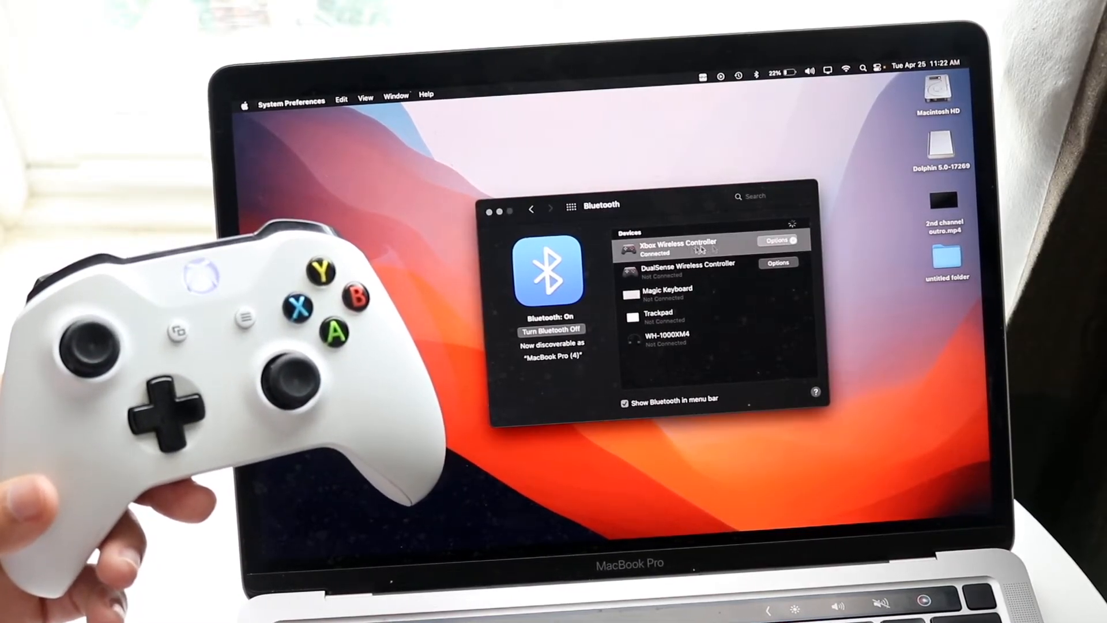
left_click(776, 240)
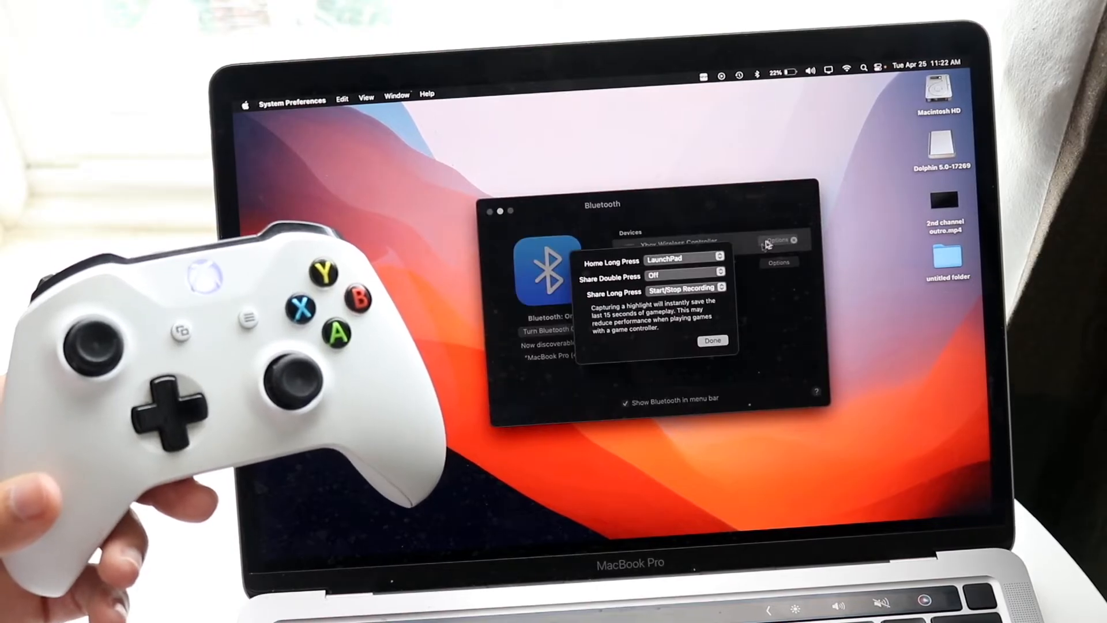
left_click(711, 340)
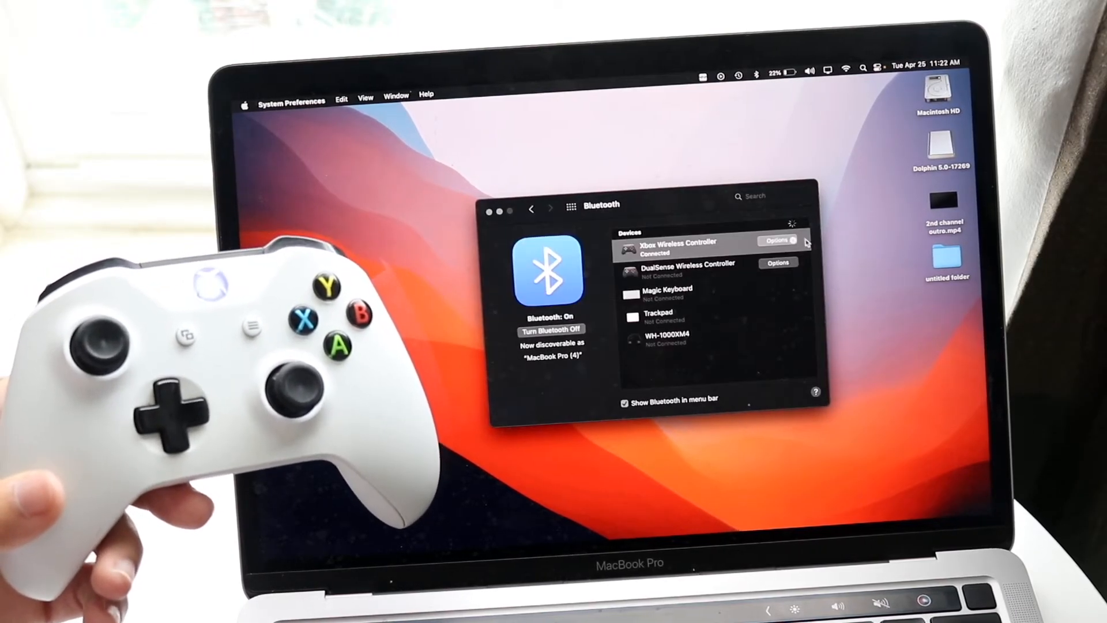